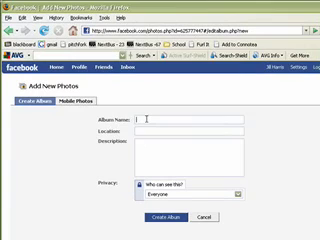
pyautogui.write('Ac')
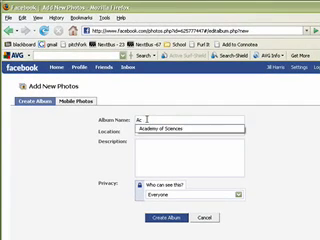
pyautogui.write('ademy of Sciences')
pyautogui.click(190, 132)
pyautogui.write('Golden Gate Park, San Francisco, C')
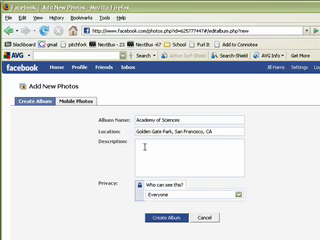
pyautogui.write('Annual')
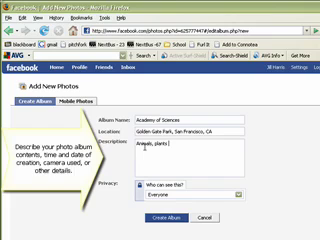
pyautogui.write('at A')
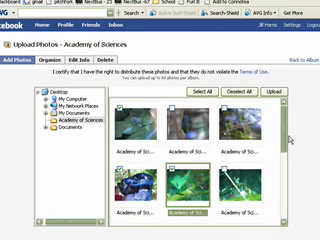
pyautogui.scroll(-3)
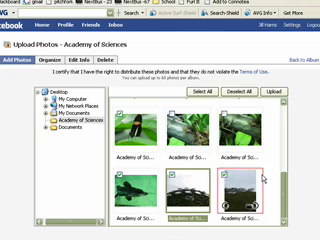
pyautogui.scroll(-3)
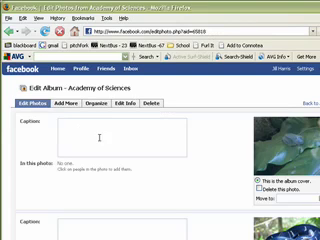
pyautogui.write('1d')
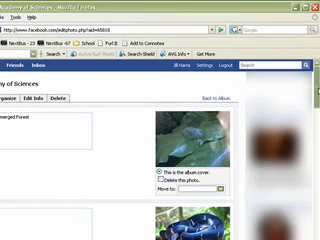
pyautogui.scroll(-3)
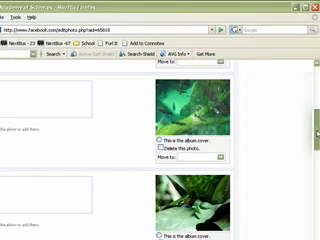
pyautogui.scroll(-3)
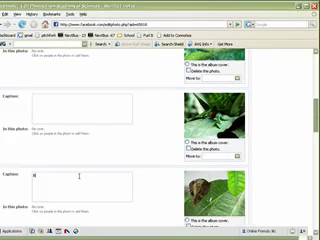
pyautogui.write('butterfly')
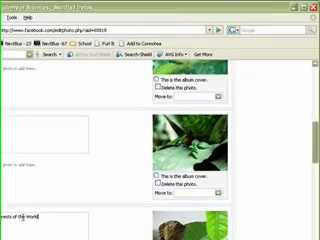
pyautogui.scroll(-3)
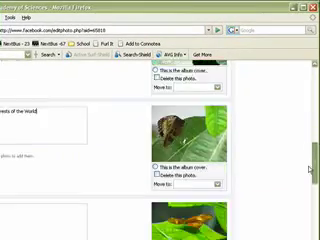
pyautogui.scroll(-3)
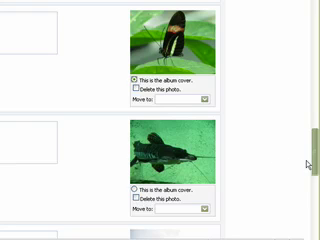
pyautogui.scroll(-3)
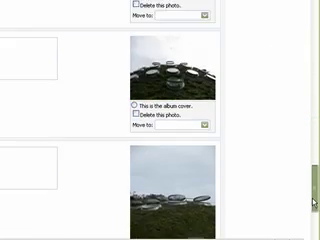
pyautogui.scroll(-3)
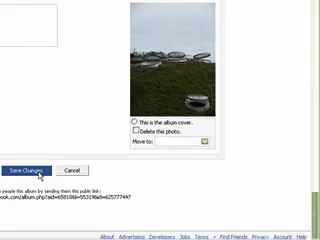